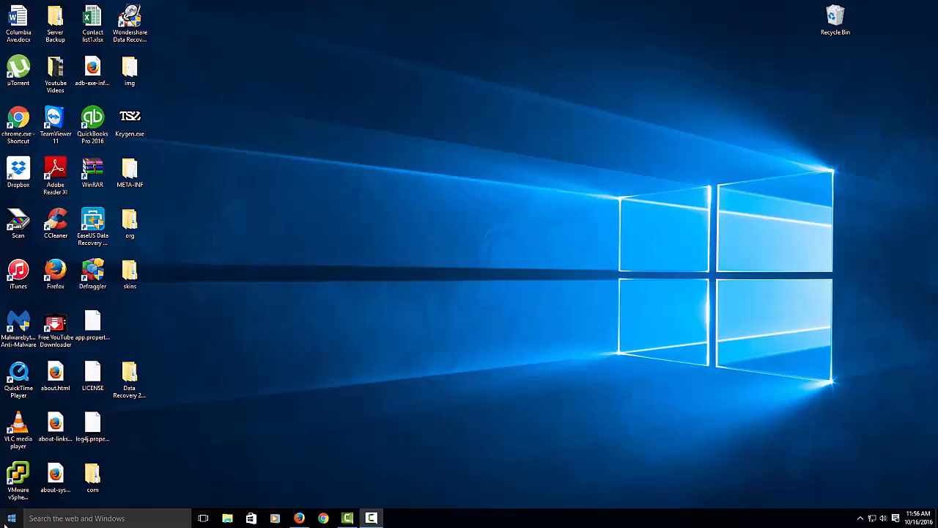
Step: Launch Network Connections from the Start shortcut menu and show the Wi-Fi adapter's options
right_click(12, 519)
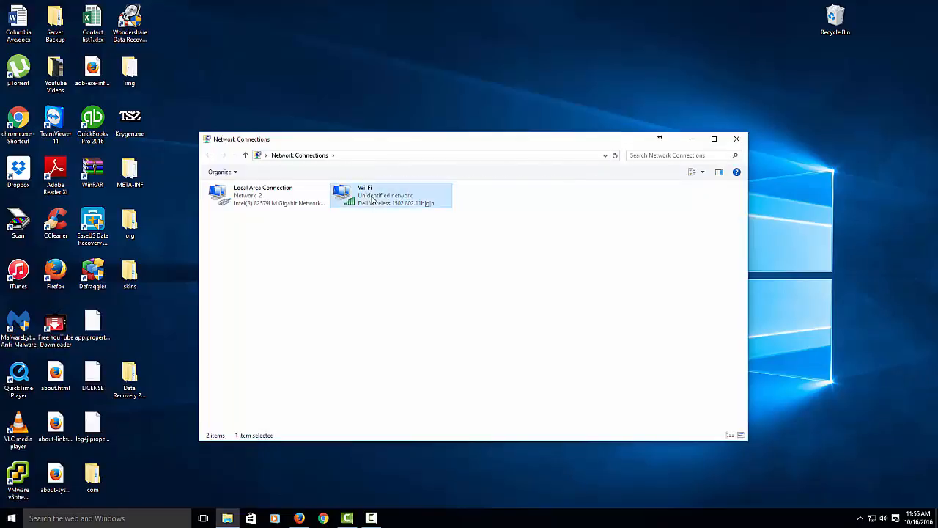
right_click(393, 195)
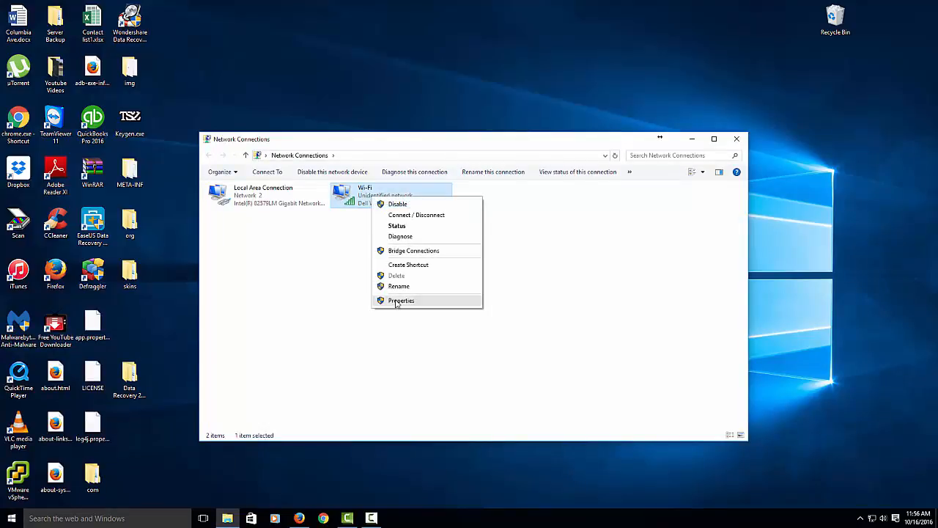
click(402, 301)
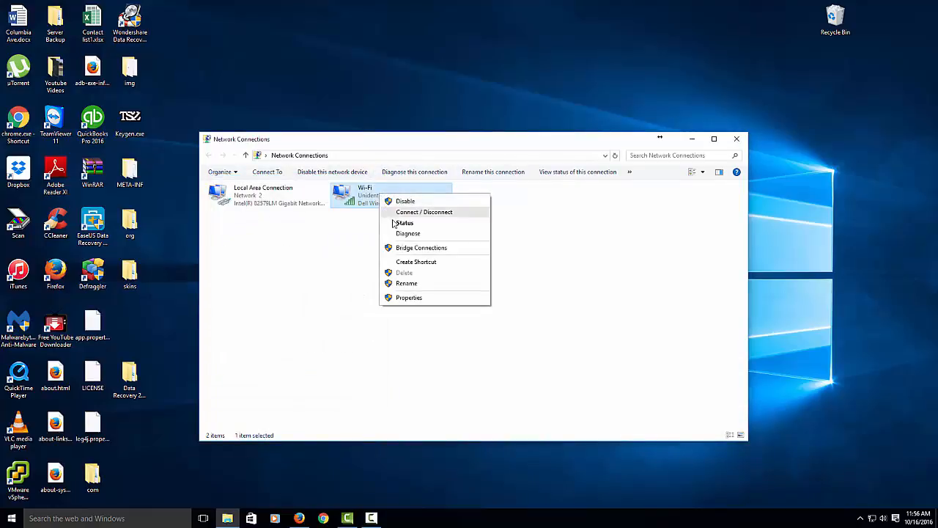
Step: Show the Wi-Fi security key characters in Wireless Properties > Security and select the revealed key
click(404, 223)
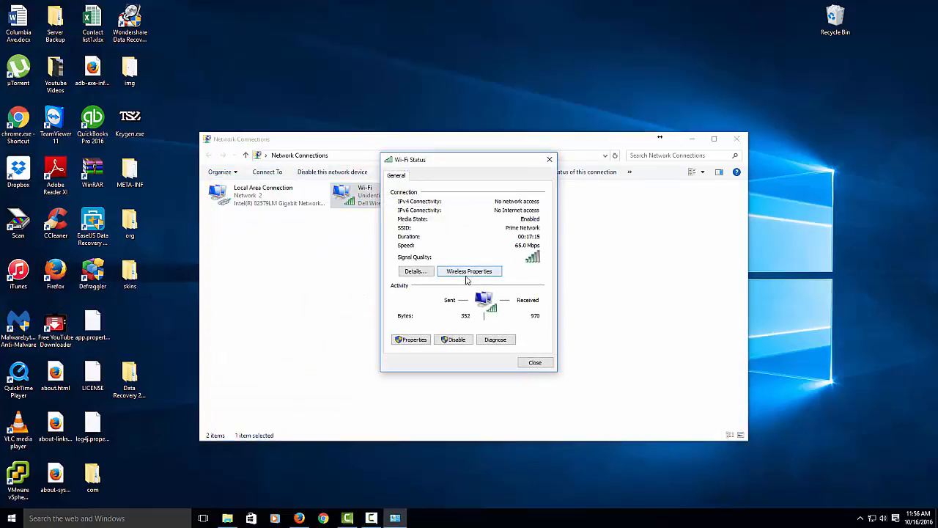
click(469, 271)
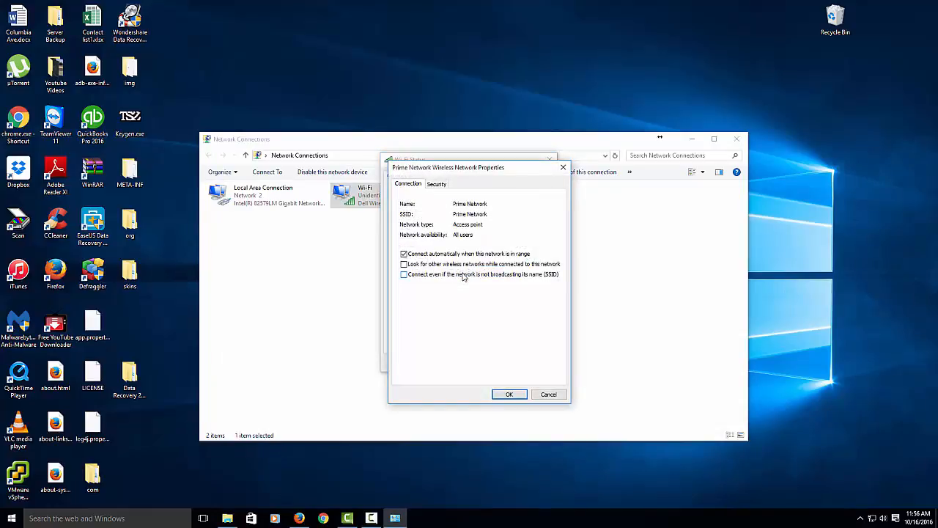
click(437, 183)
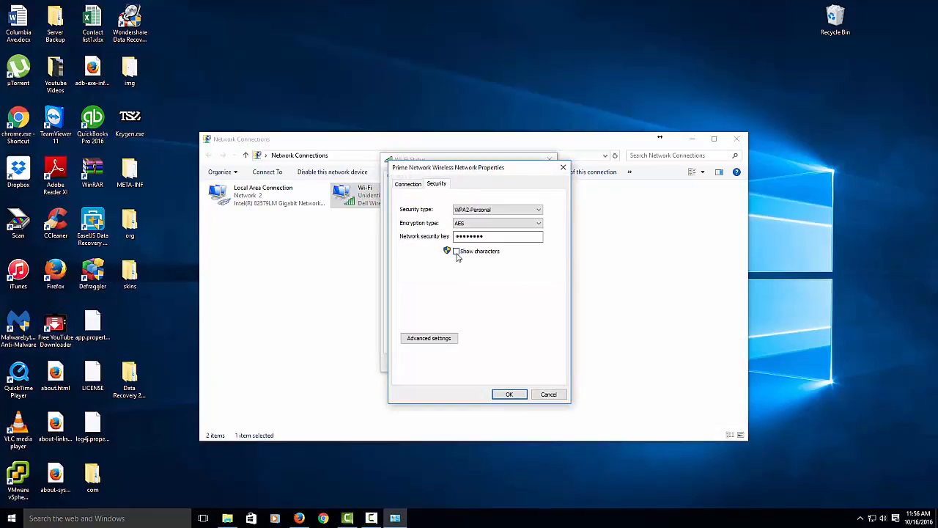
click(456, 251)
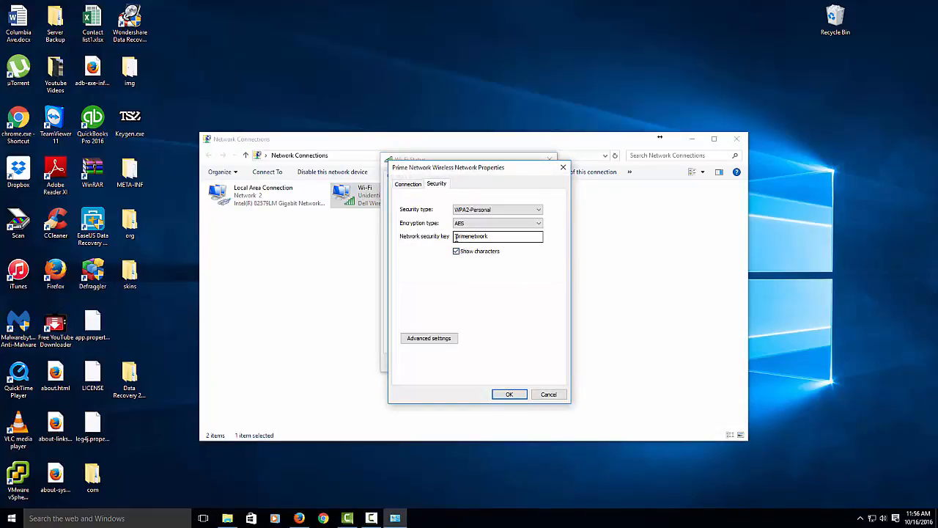
triple_click(499, 236)
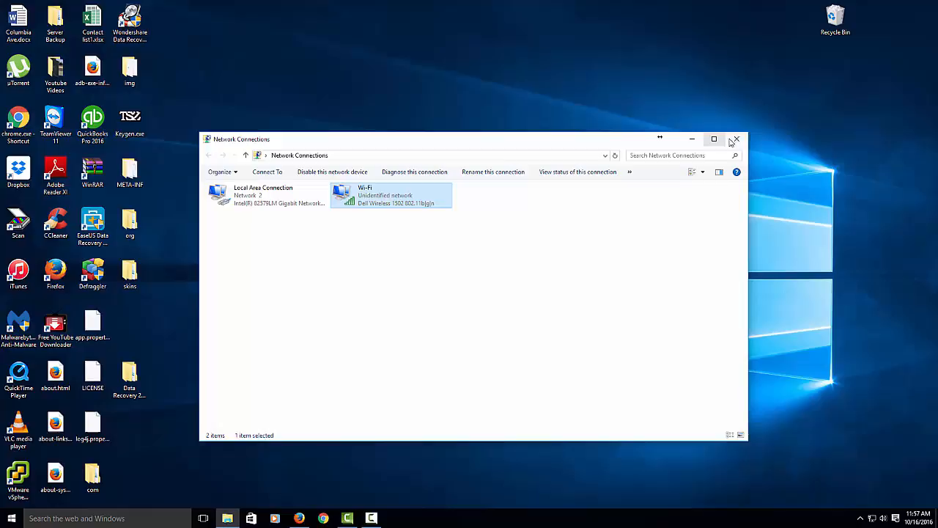
Step: Close the Network Connections window, leaving only the desktop
click(736, 140)
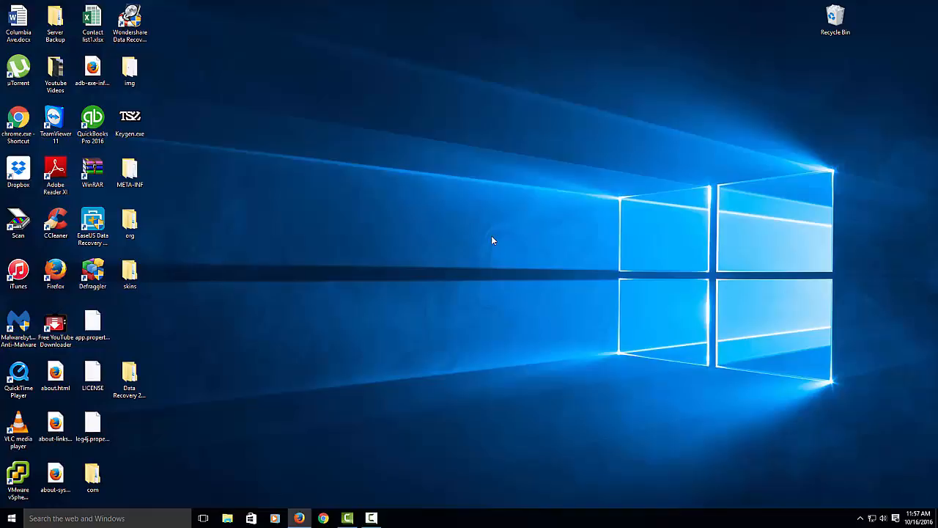
mouse_move(346, 288)
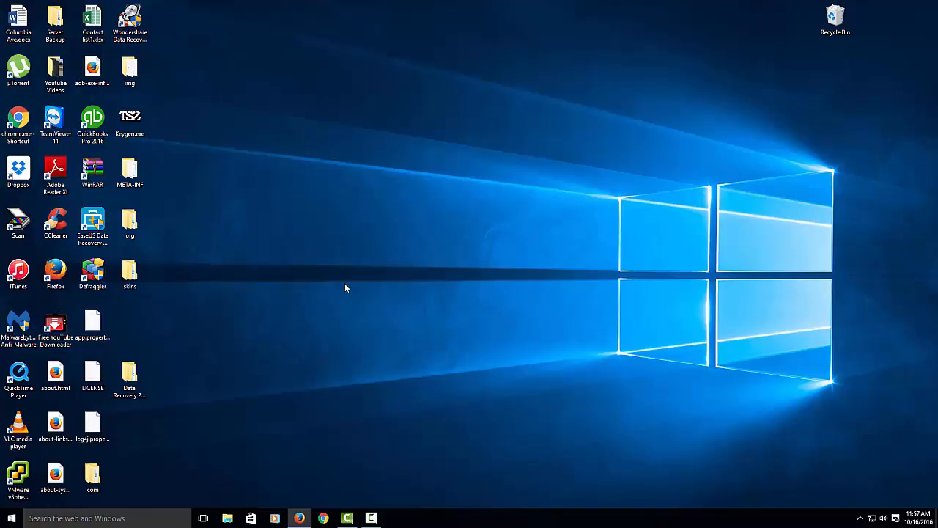
mouse_move(174, 307)
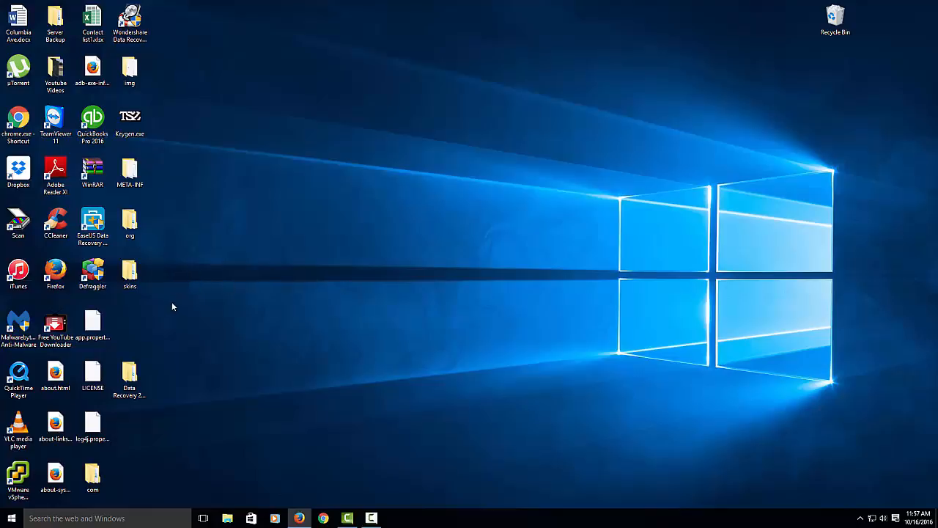
mouse_move(160, 322)
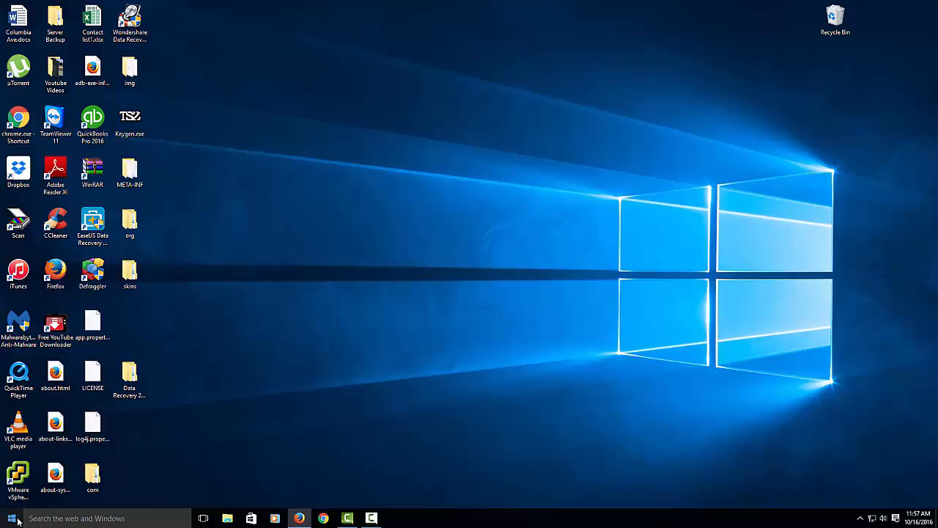
Step: Launch Command Prompt (Admin) from the Start shortcut menu and enlarge its window
right_click(12, 519)
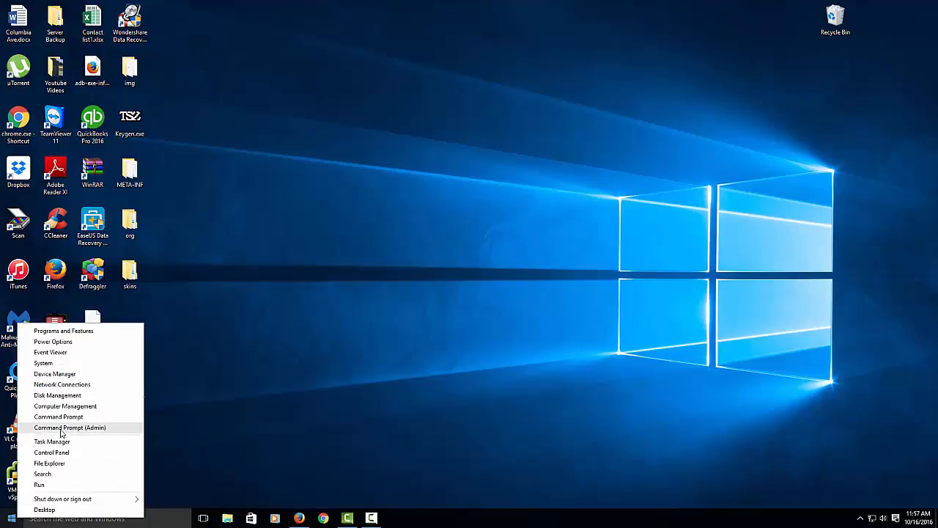
click(70, 428)
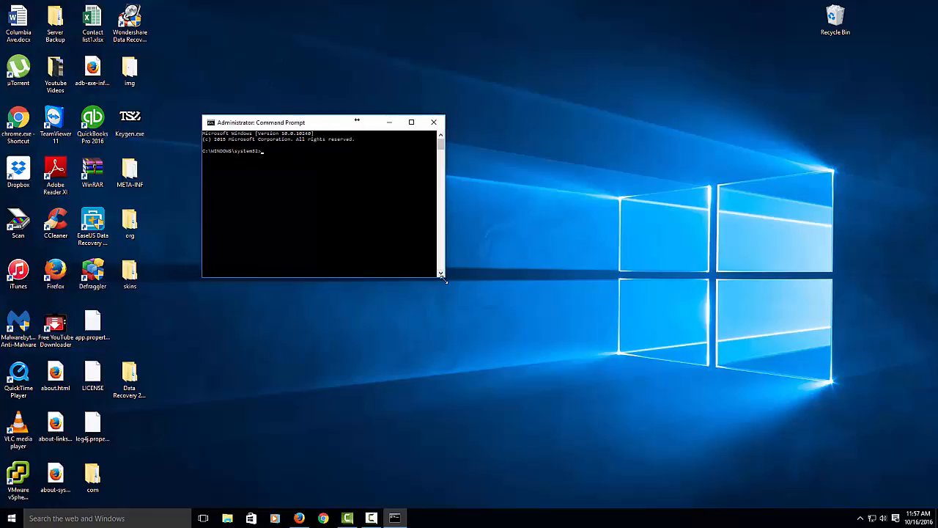
drag(443, 278, 730, 349)
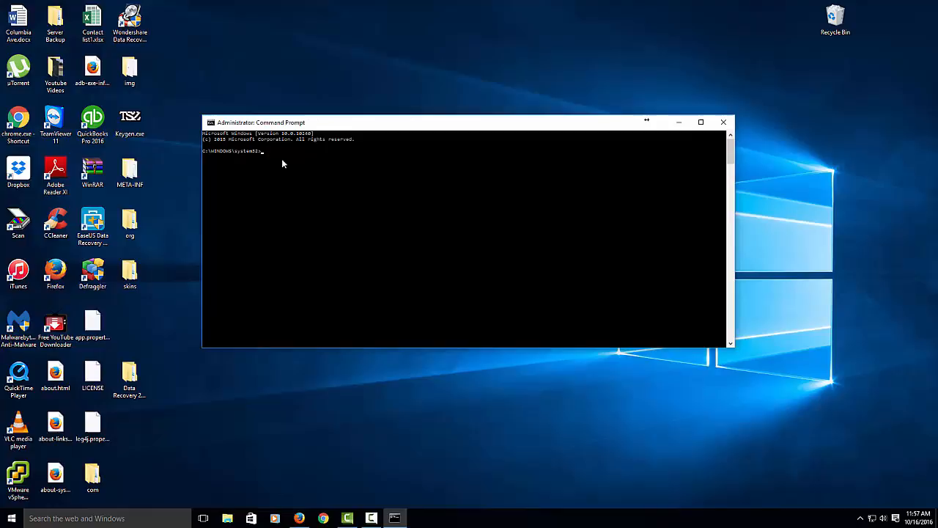
Step: Run netsh wlan show profiles to list the saved Wi-Fi profiles
text(ne)
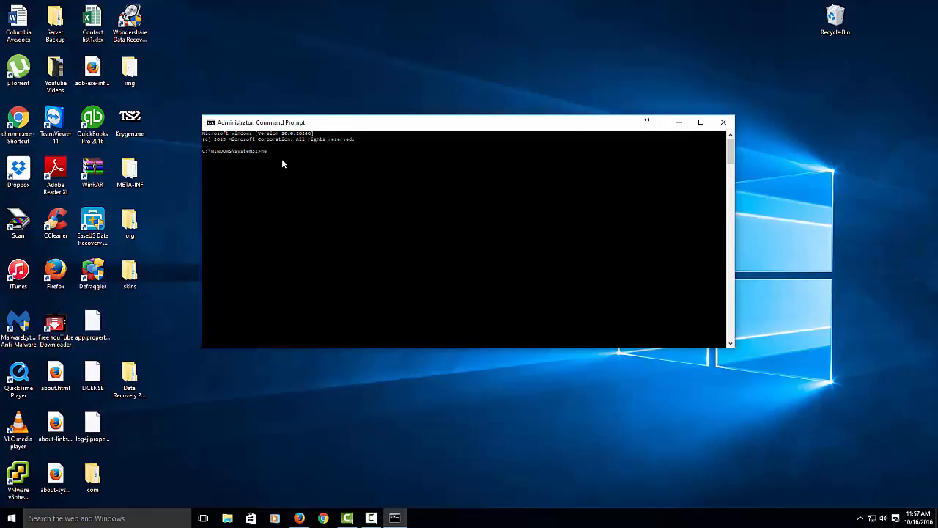
text(netsh)
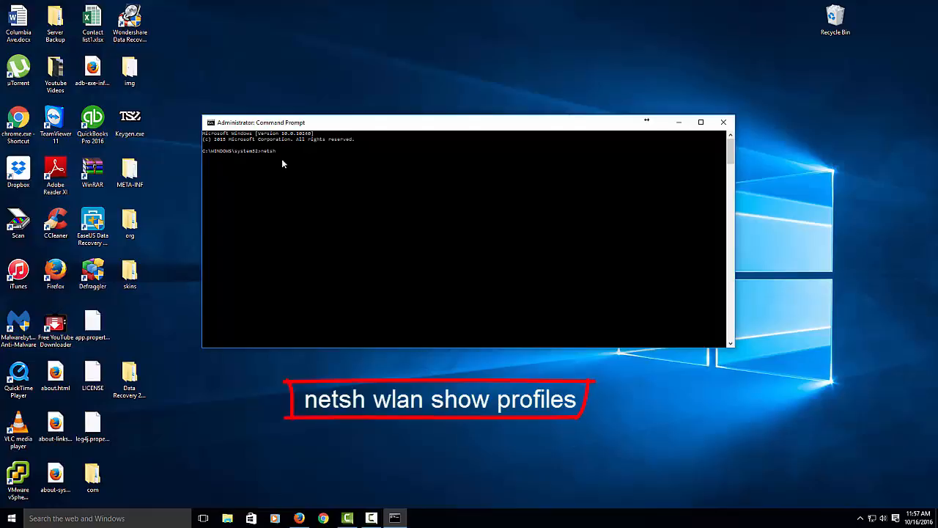
text(wlan)
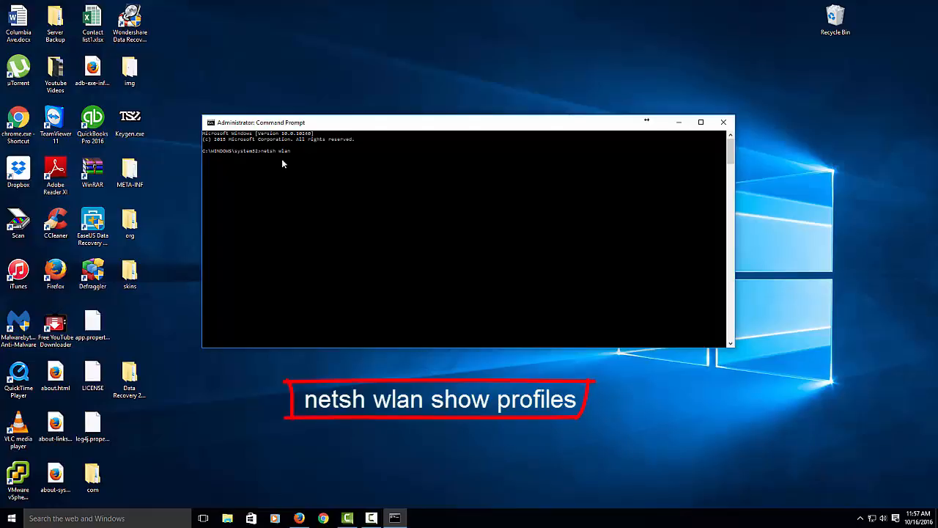
text(show)
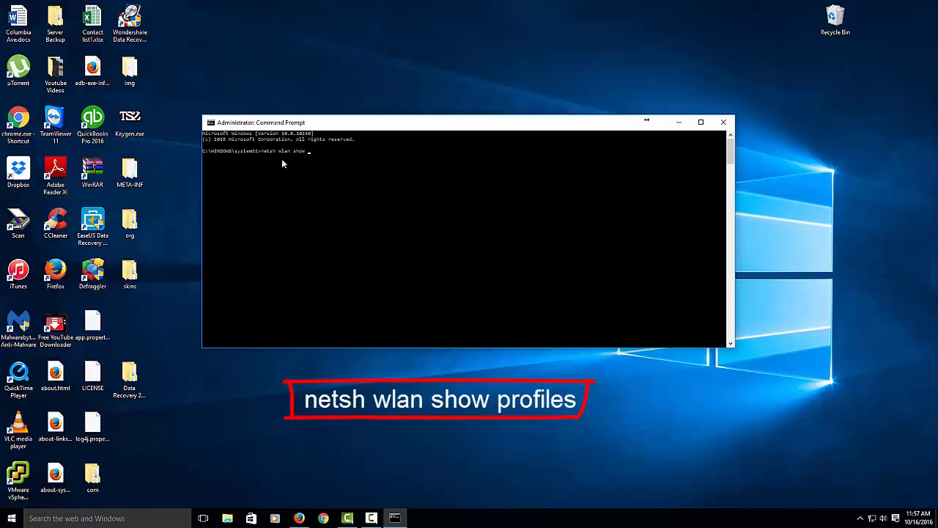
text(profiles)
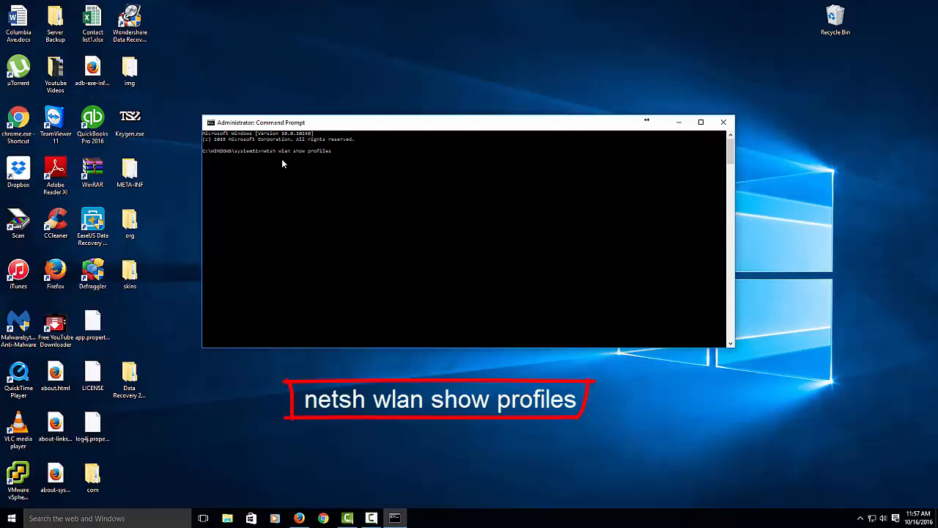
key(Return)
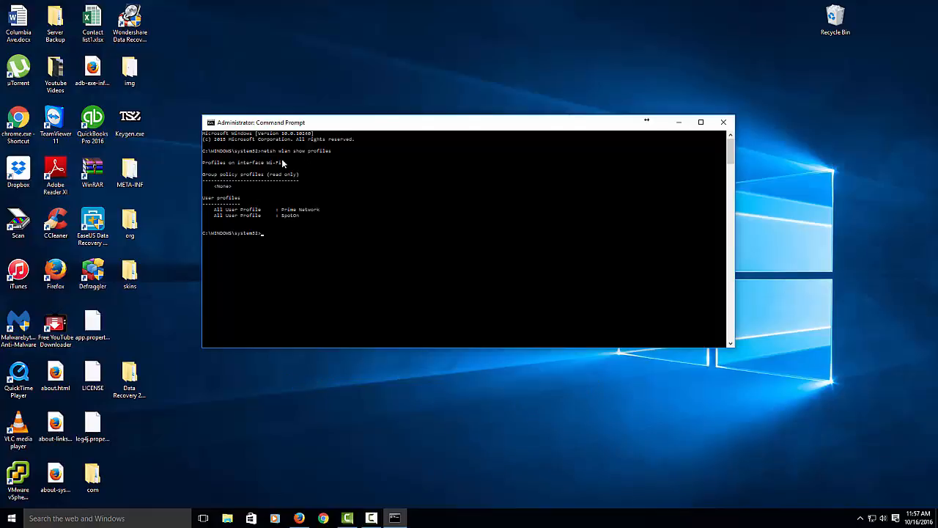
mouse_move(257, 217)
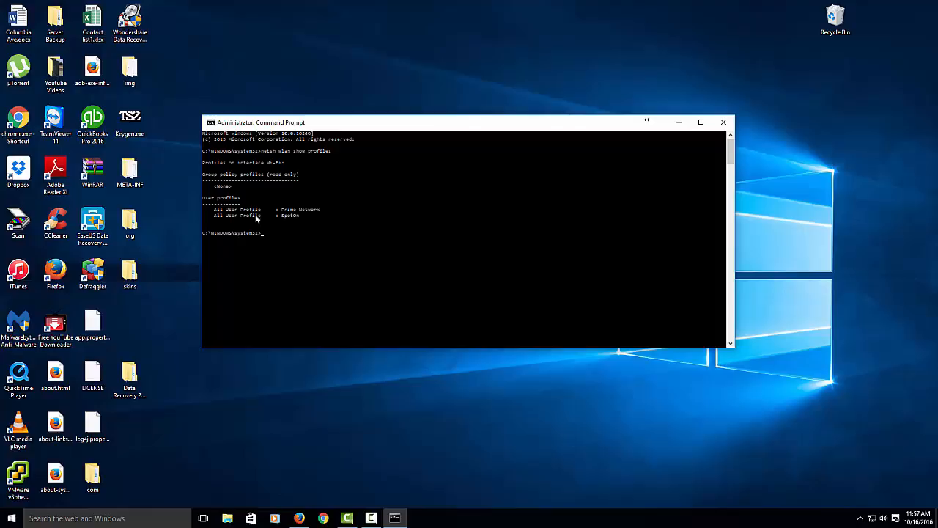
mouse_move(284, 214)
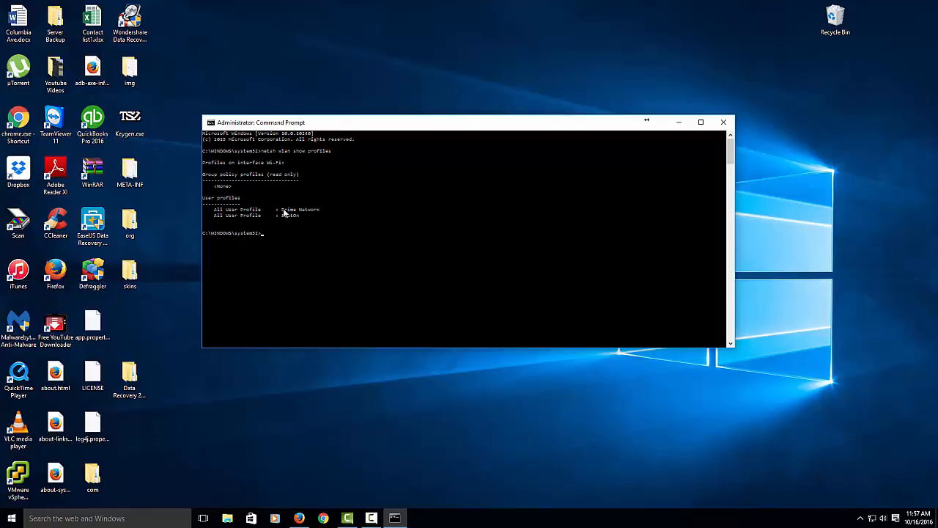
mouse_move(291, 217)
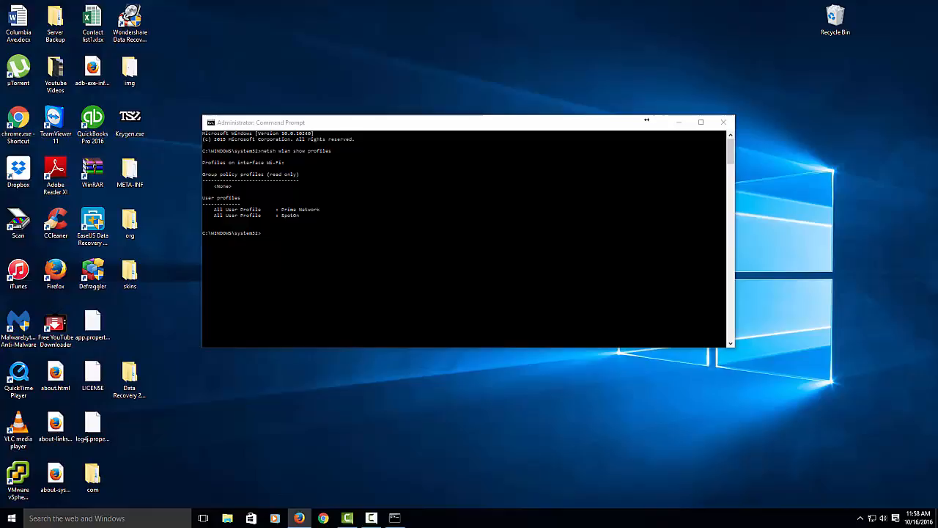
mouse_move(902, 229)
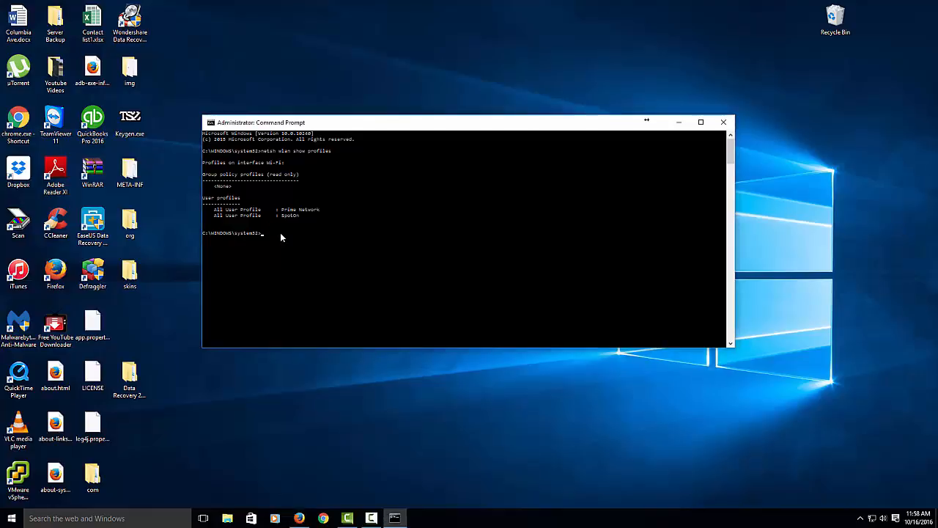
mouse_move(284, 220)
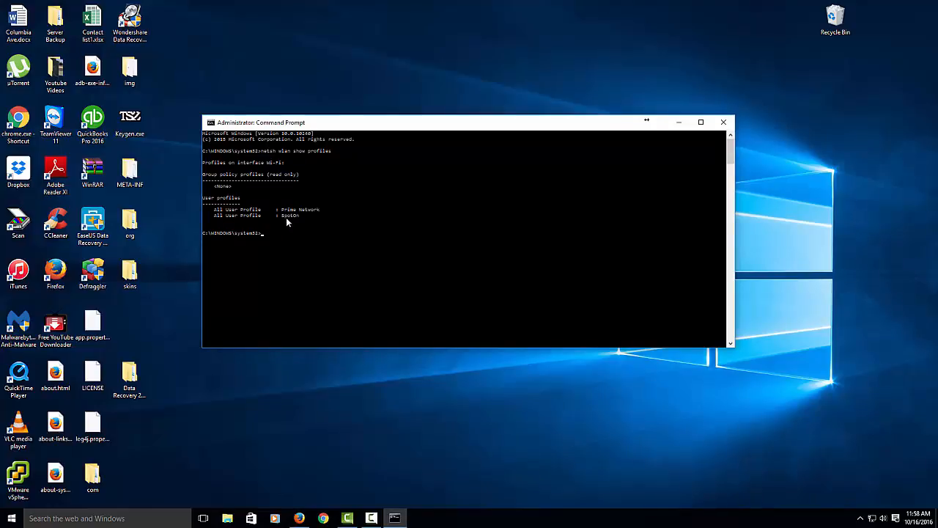
mouse_move(736, 467)
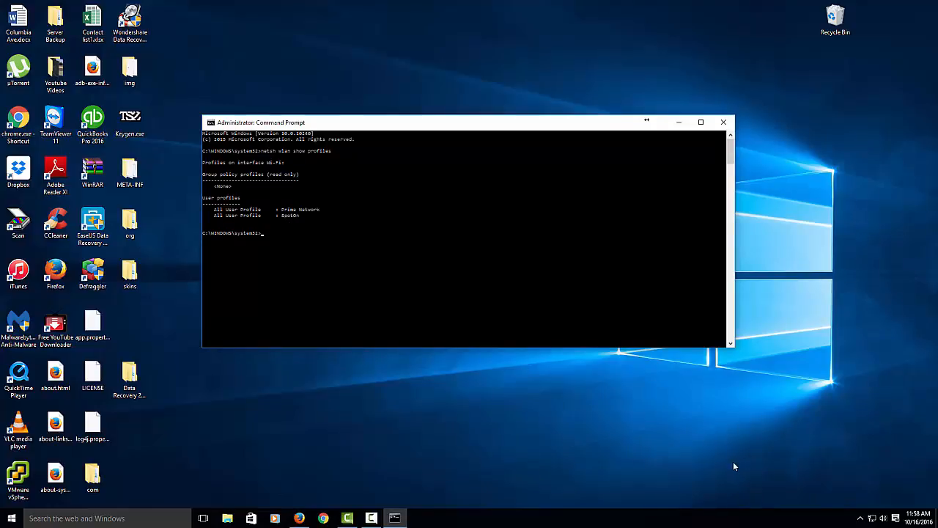
mouse_move(698, 469)
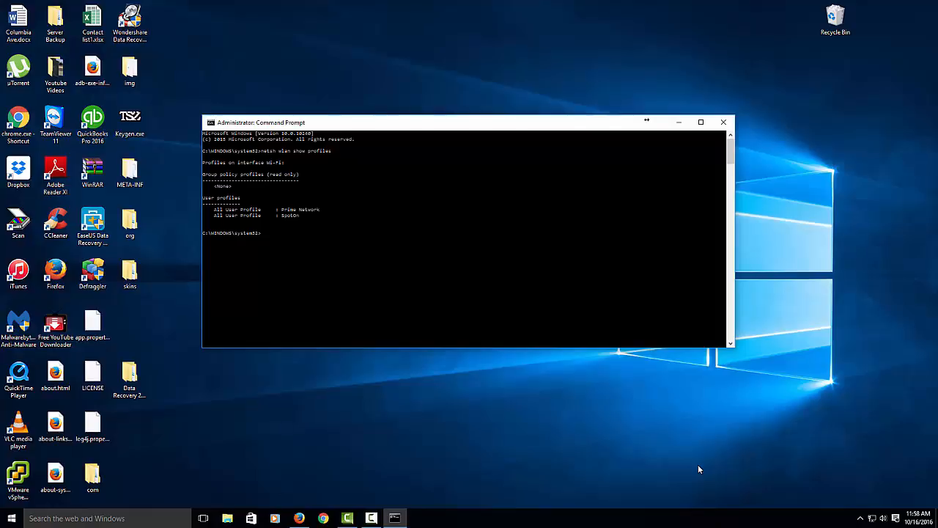
Step: Enter netsh wlan show profiles name=" at the prompt without running it yet
text(netsh wlan show profiles)
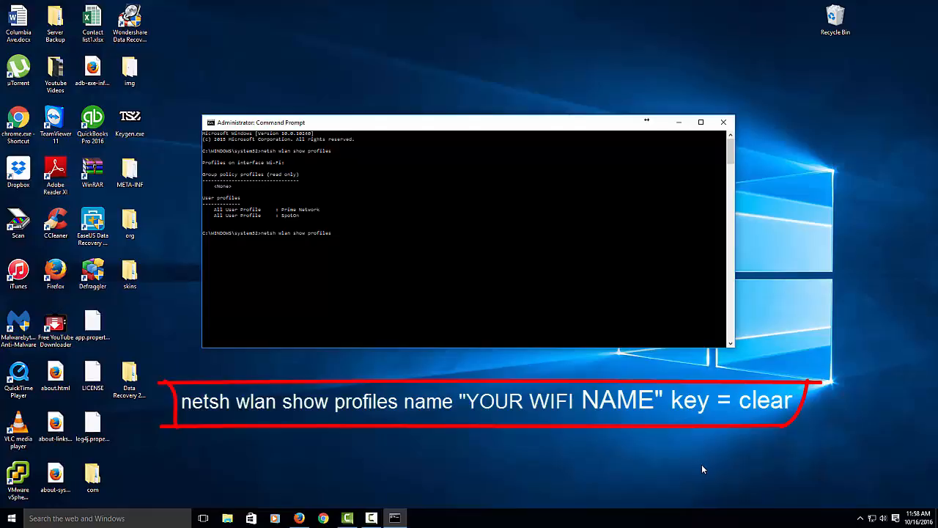
mouse_move(314, 233)
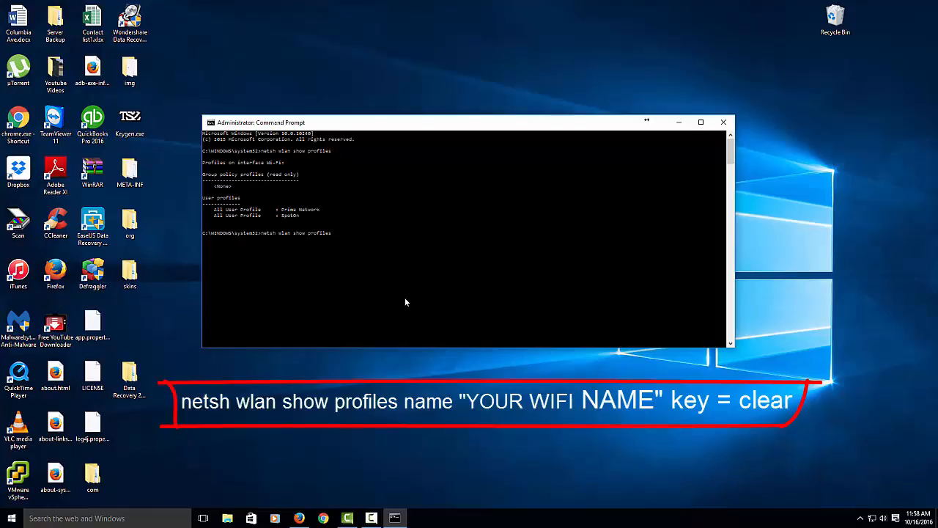
text(name =)
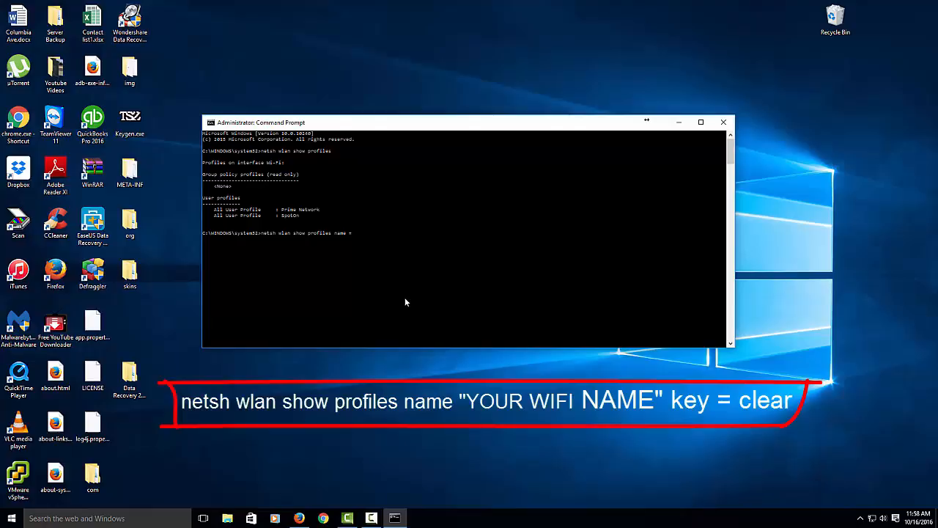
text(")
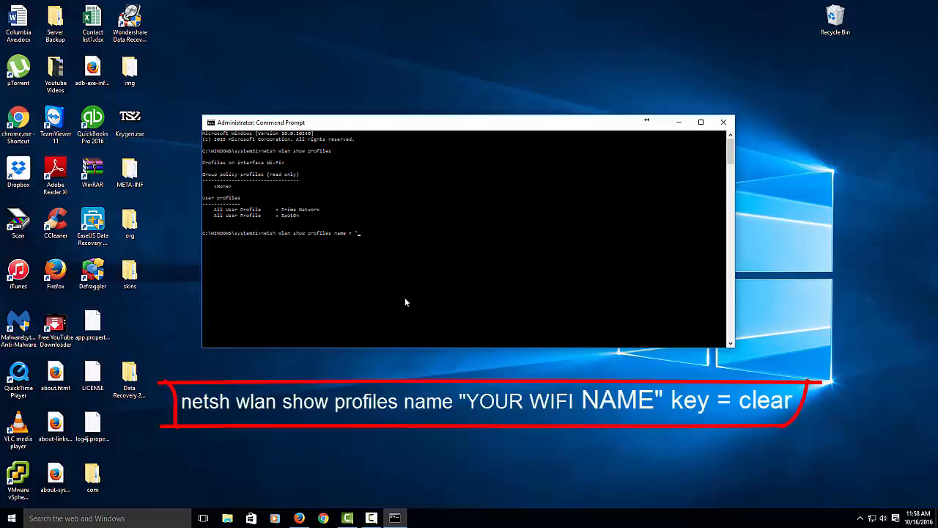
mouse_move(305, 214)
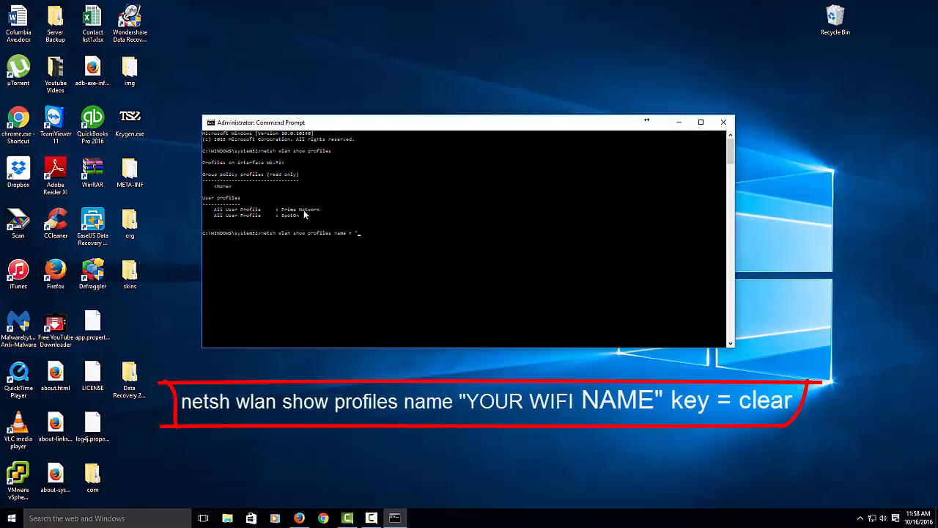
mouse_move(360, 238)
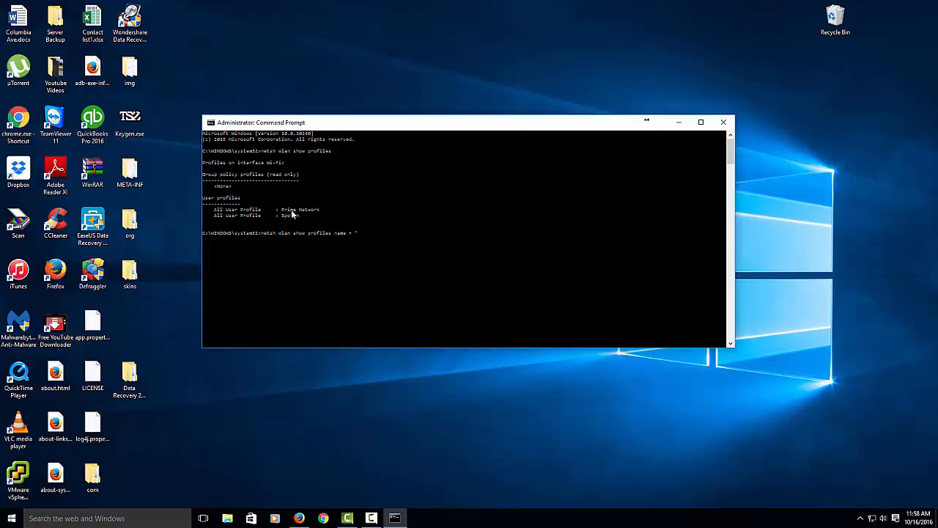
mouse_move(297, 214)
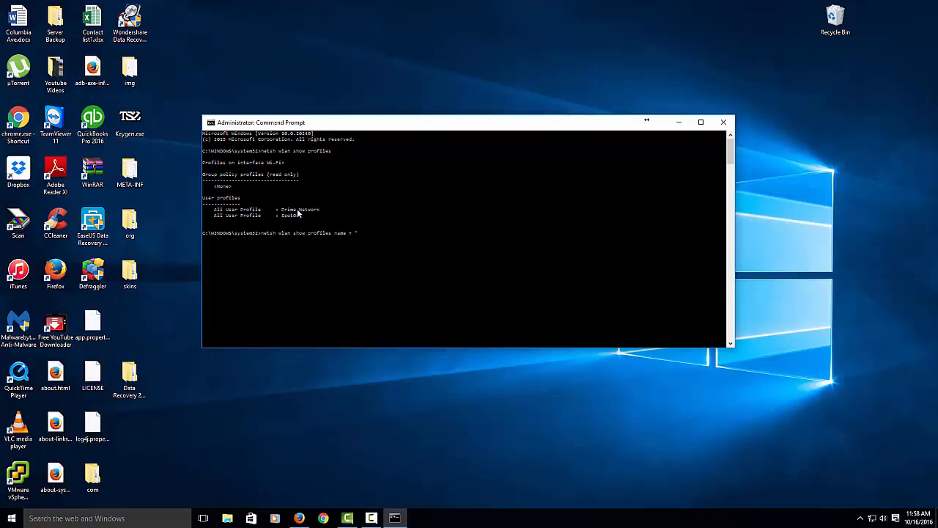
mouse_move(307, 214)
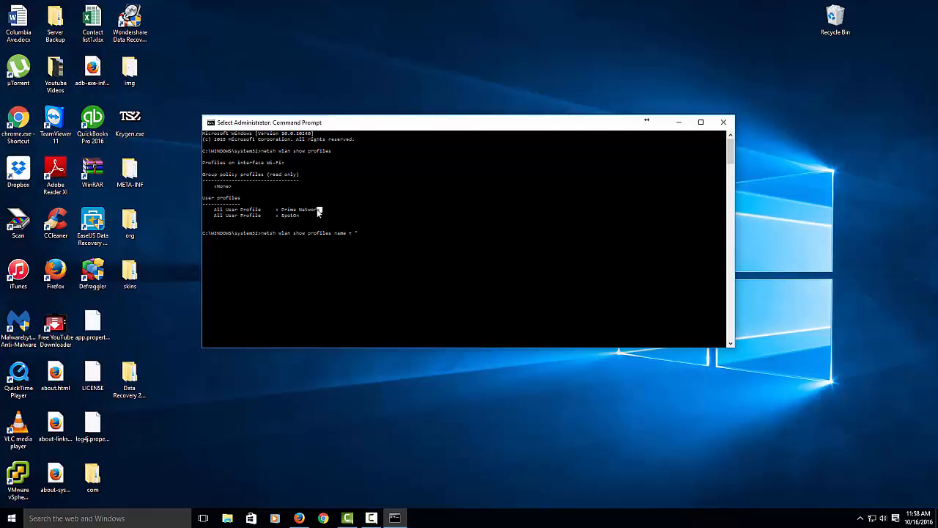
Step: Complete the command with the "Prime Network" name and key=clear to show its password in clear text
double_click(299, 210)
text(Prime Network)
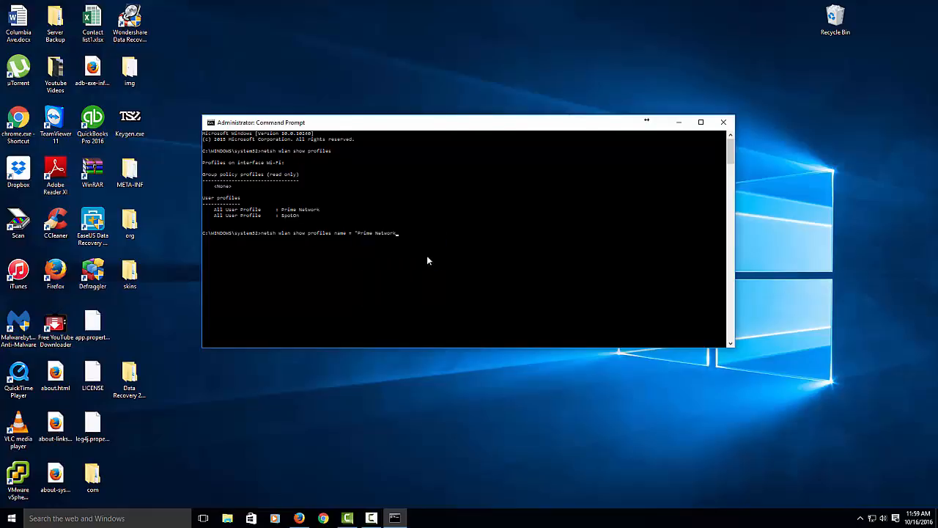
mouse_move(350, 264)
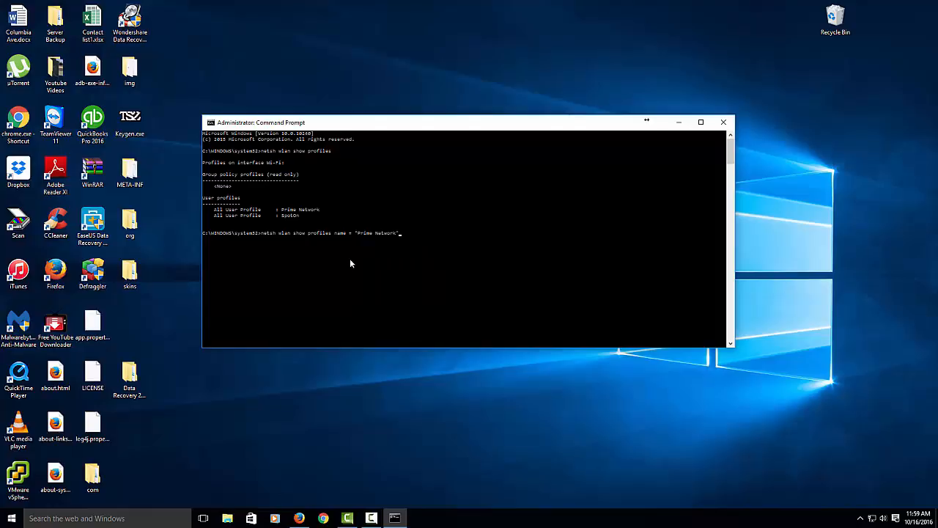
text(key)
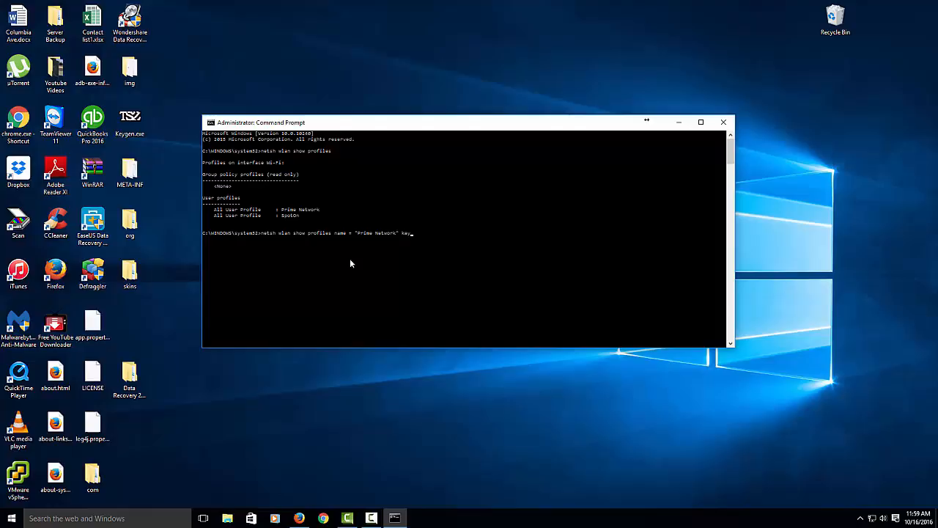
text(=)
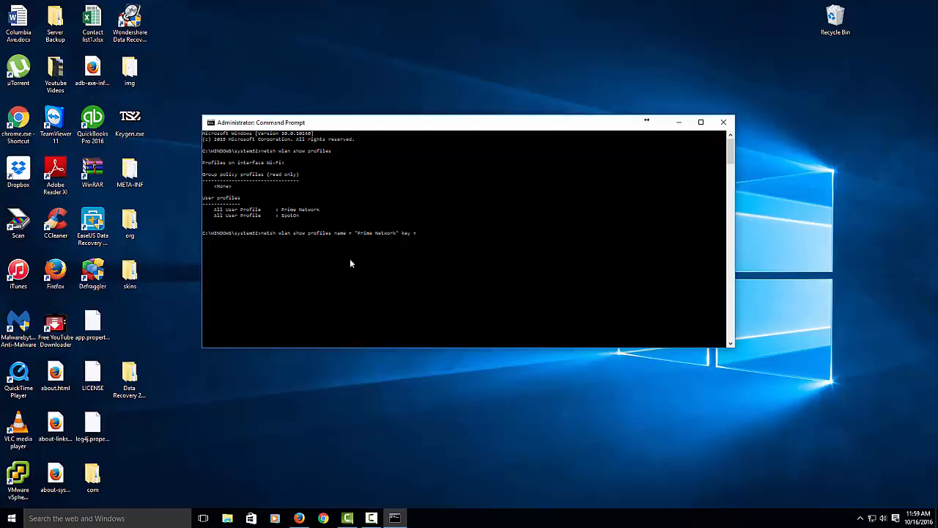
text(clear)
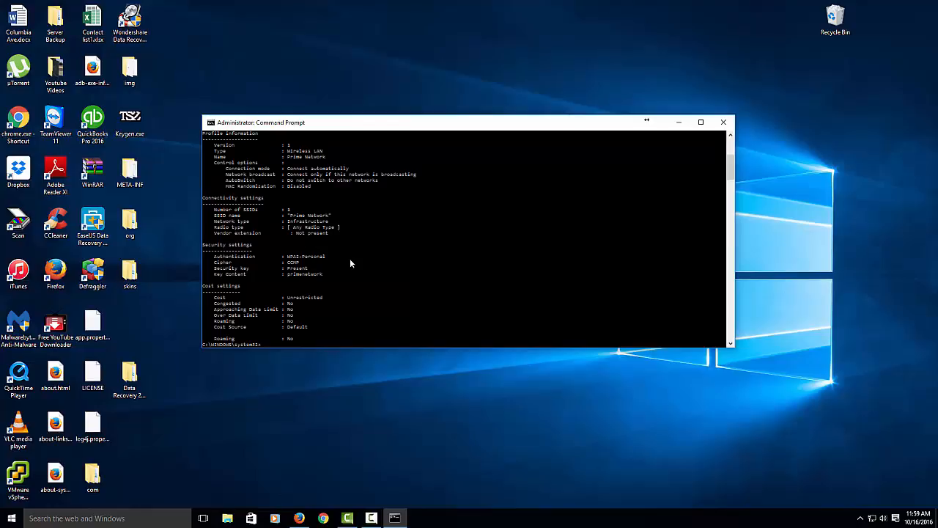
mouse_move(271, 201)
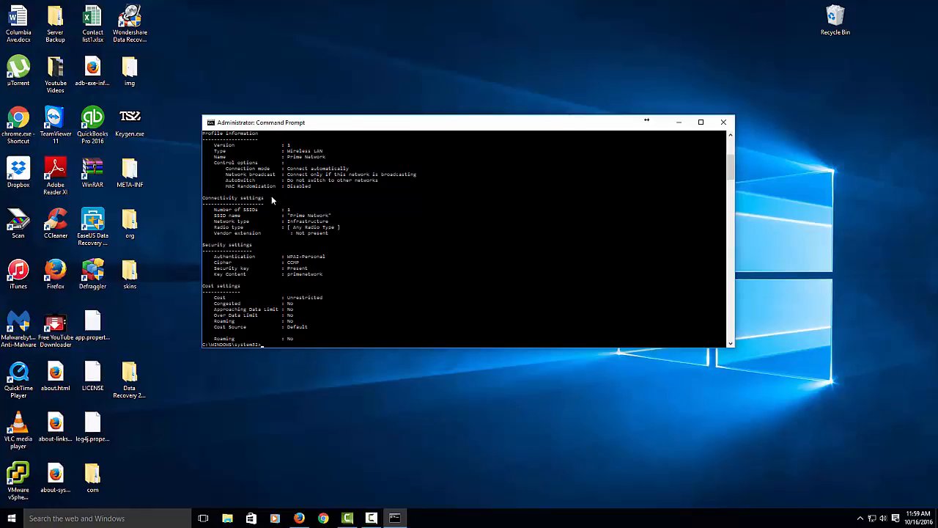
mouse_move(247, 266)
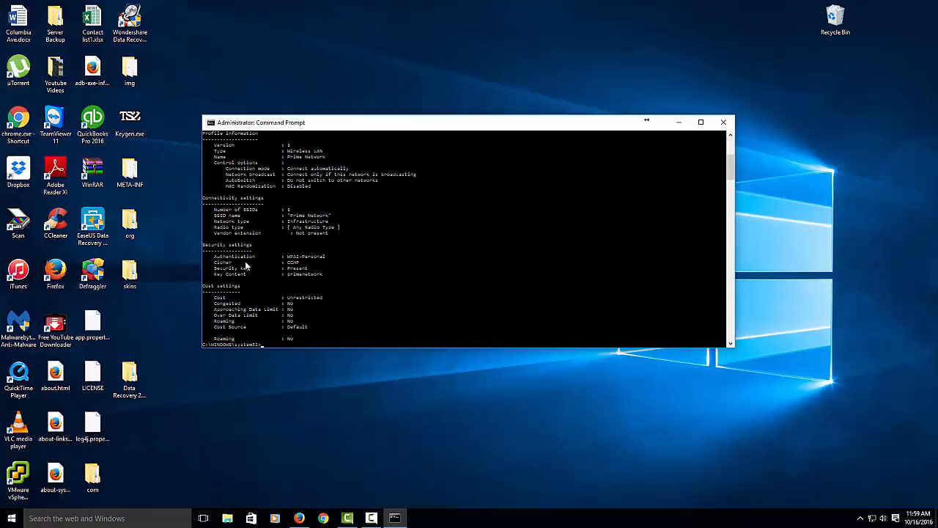
mouse_move(320, 286)
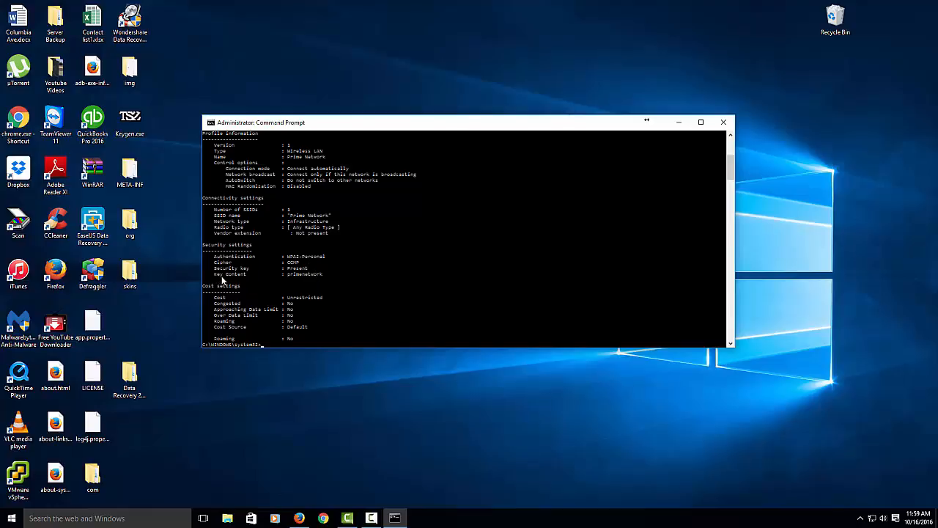
mouse_move(288, 283)
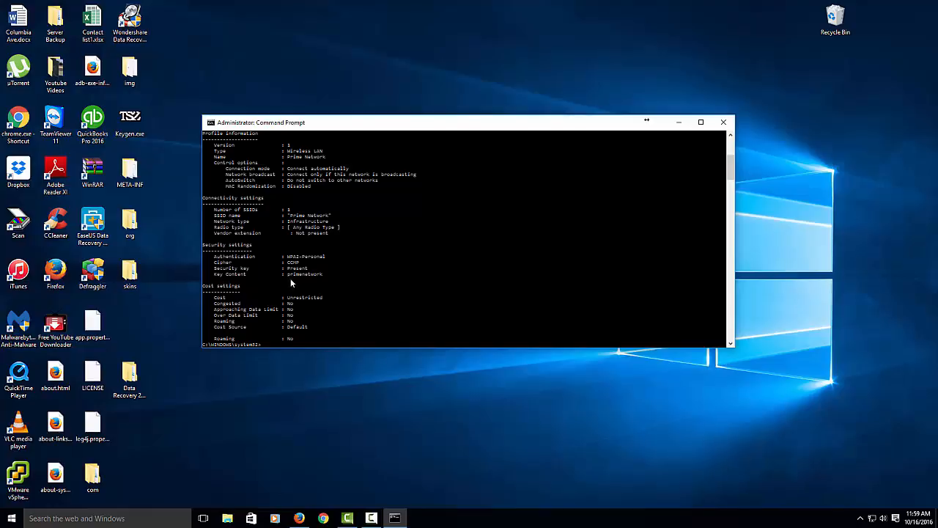
mouse_move(324, 277)
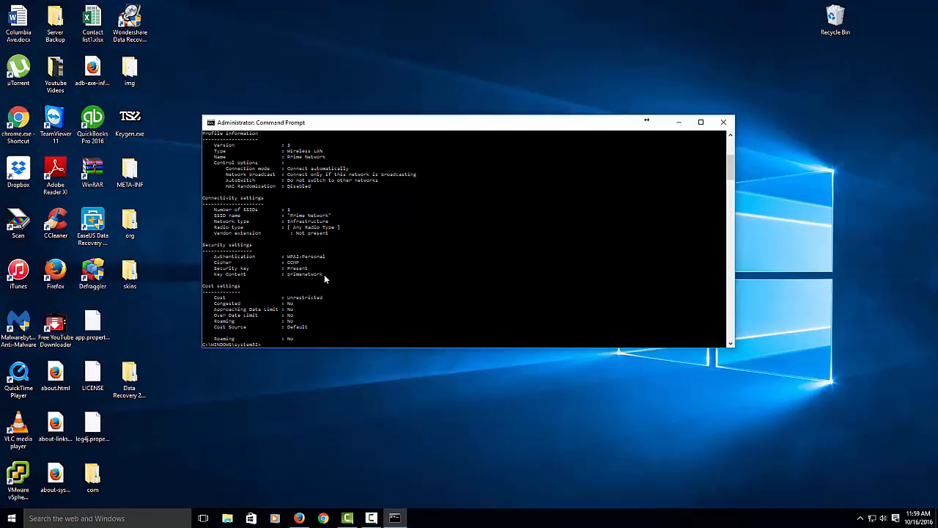
mouse_move(317, 273)
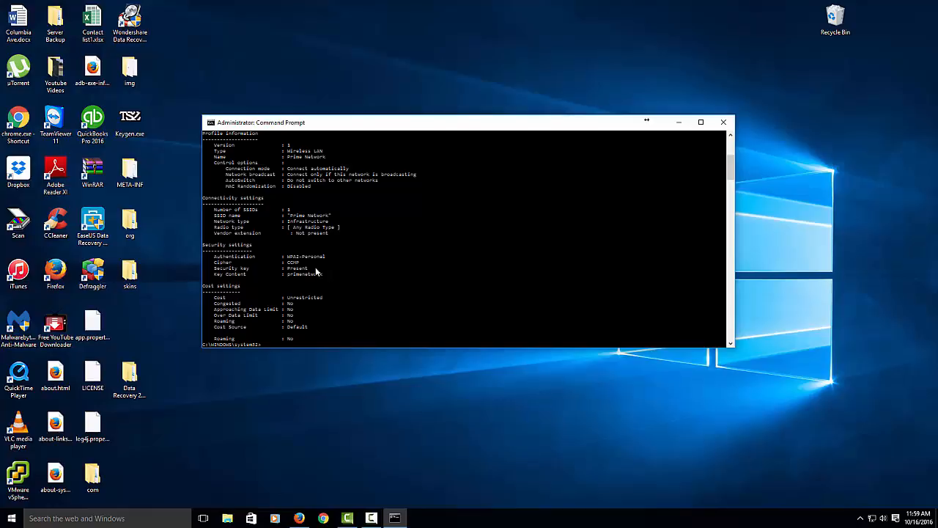